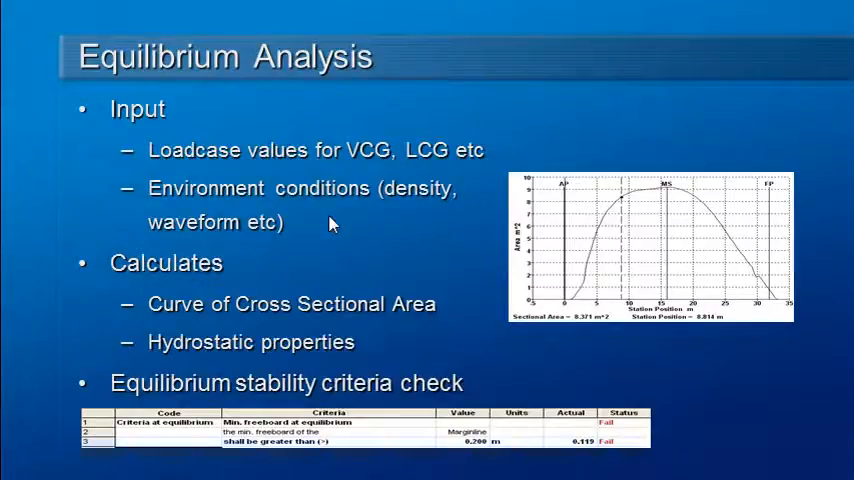
{"action": "mouse_move", "coordinate": [443, 320]}
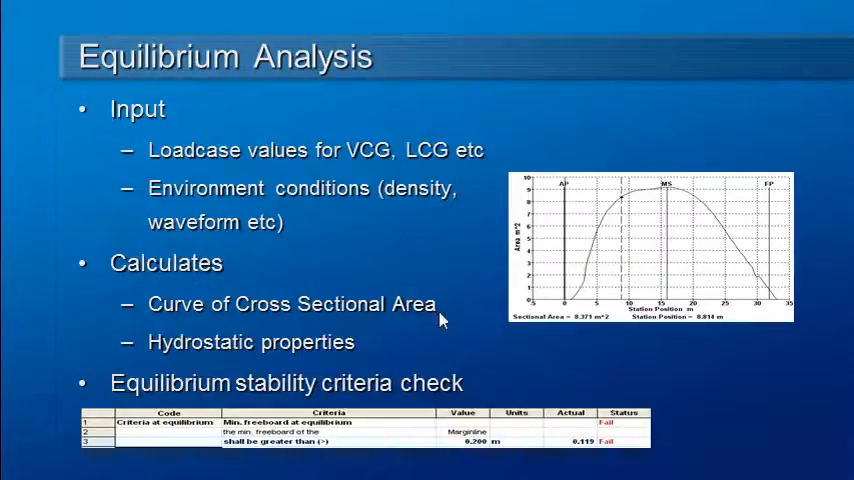
{"action": "mouse_move", "coordinate": [385, 360]}
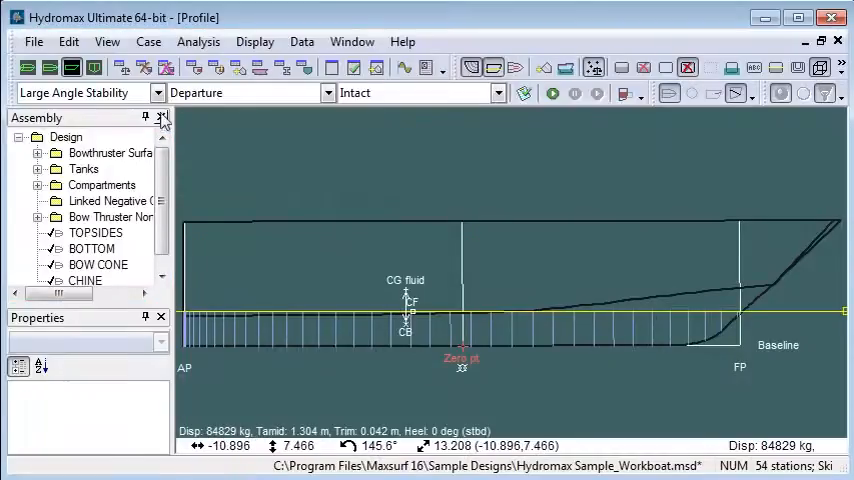
Step: Switch the analysis type to Equilibrium and display the Departure loadcase item masses and arms
{"action": "left_click", "coordinate": [158, 92]}
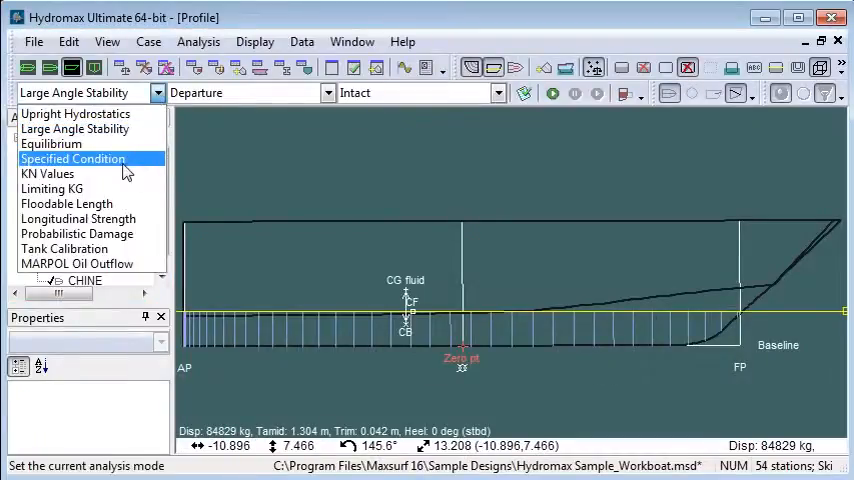
{"action": "left_click", "coordinate": [51, 143]}
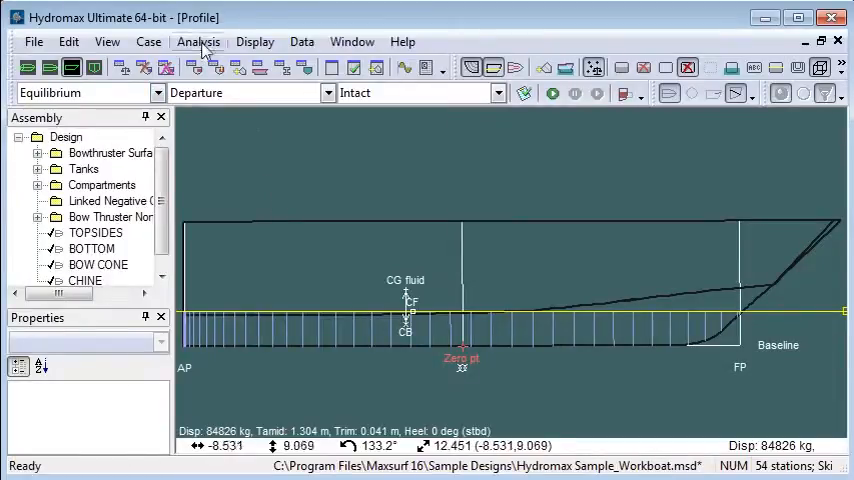
{"action": "left_click", "coordinate": [198, 41]}
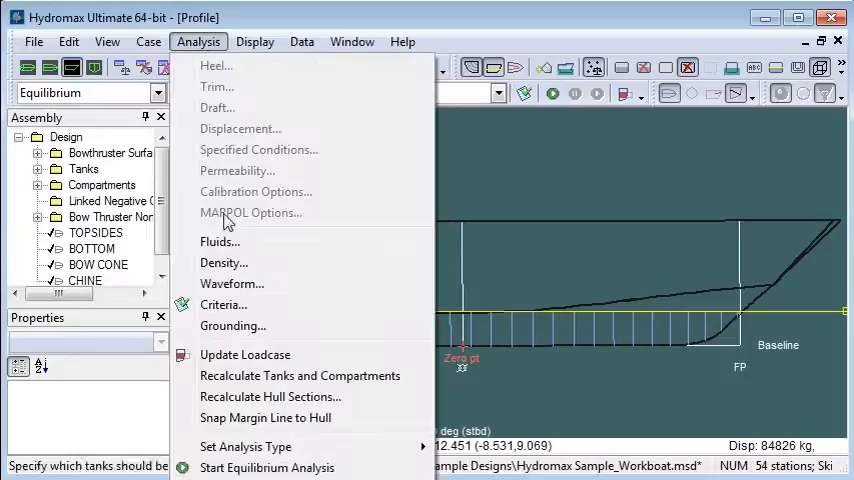
{"action": "mouse_move", "coordinate": [216, 66]}
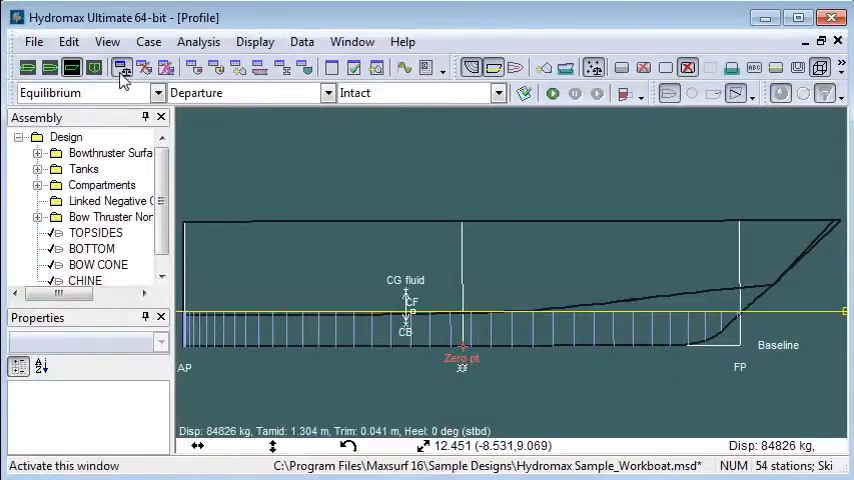
{"action": "left_click", "coordinate": [122, 67]}
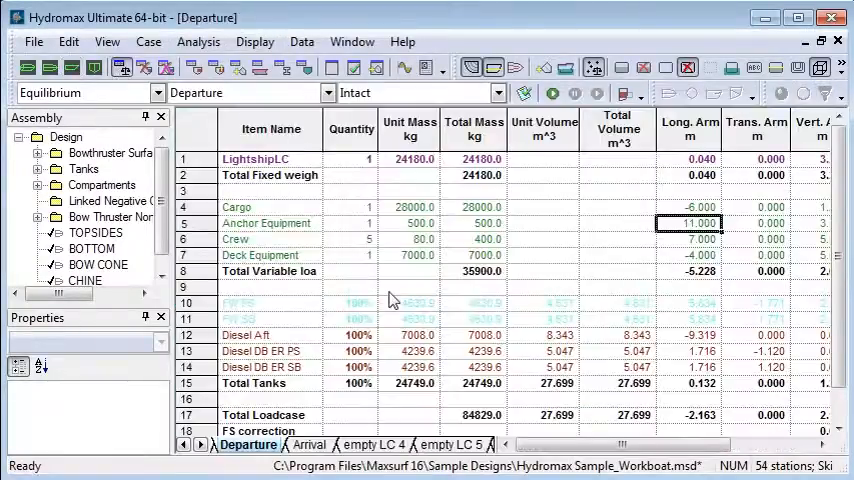
{"action": "mouse_move", "coordinate": [73, 67]}
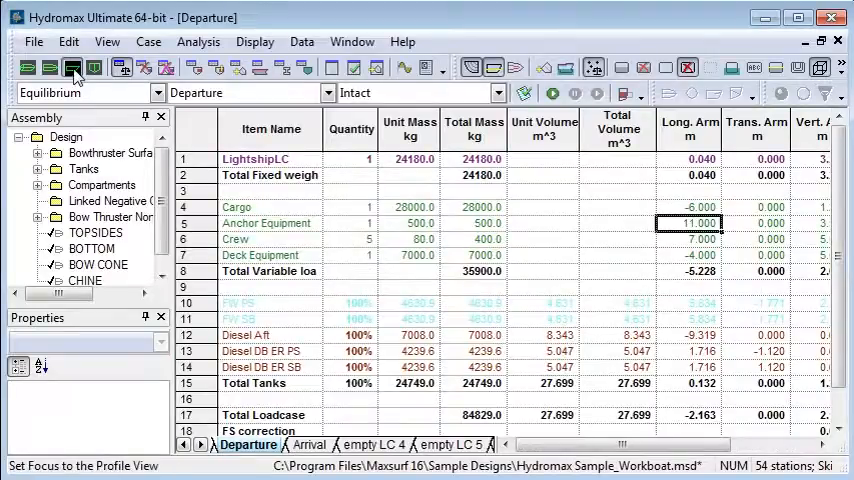
{"action": "left_click", "coordinate": [198, 41]}
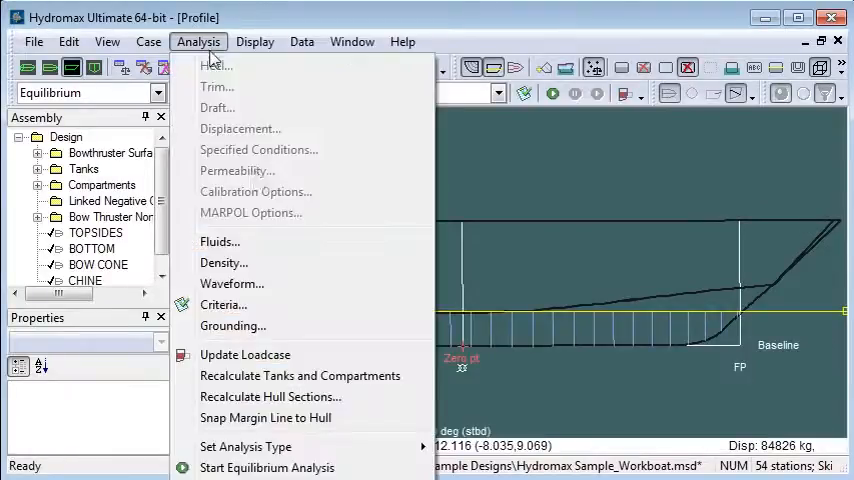
{"action": "mouse_move", "coordinate": [307, 247]}
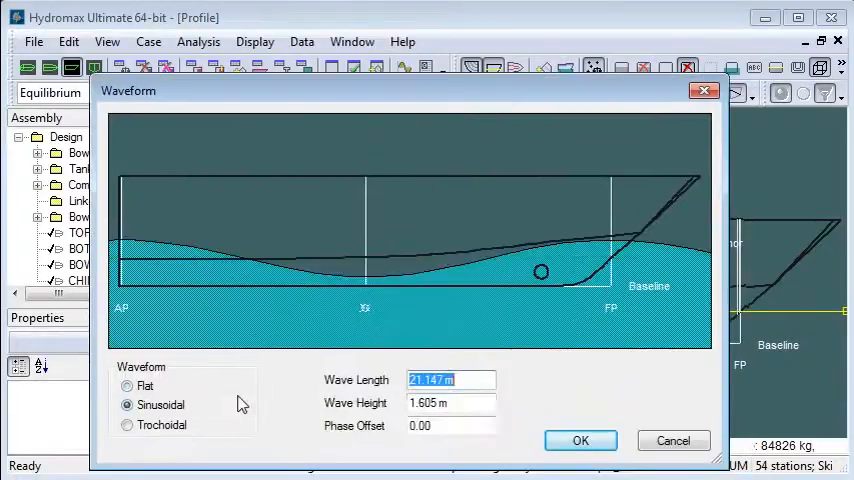
{"action": "left_click", "coordinate": [127, 385]}
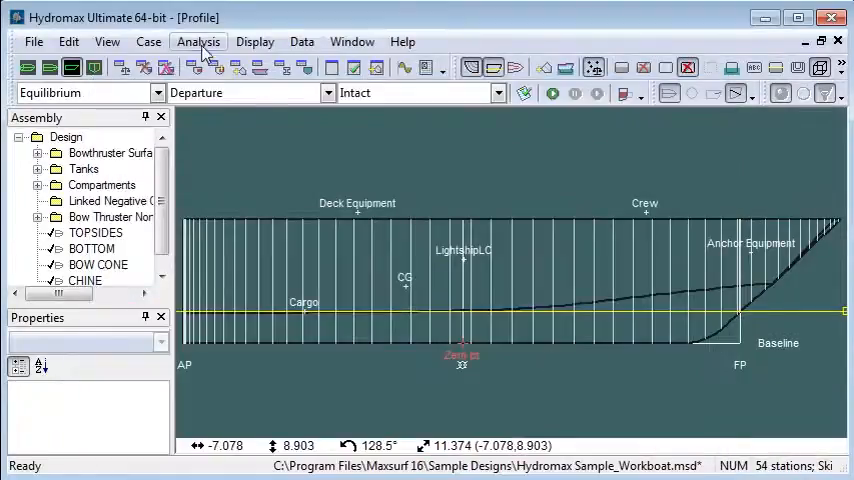
{"action": "left_click", "coordinate": [198, 41]}
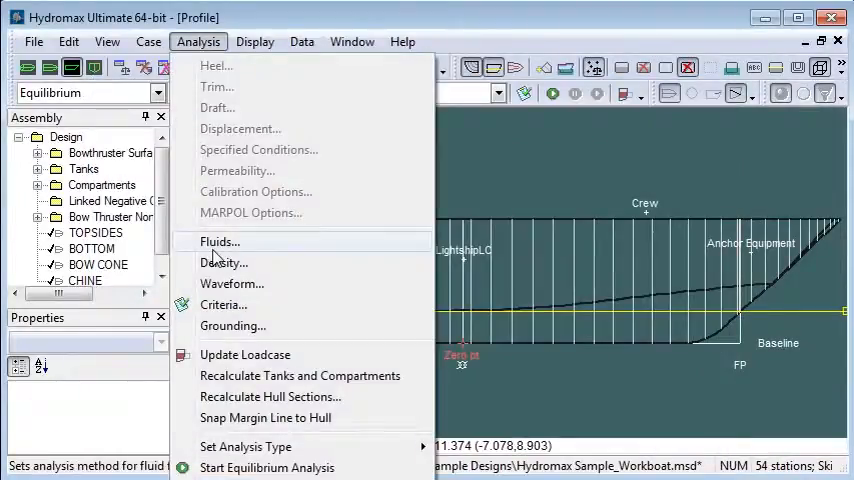
{"action": "left_click", "coordinate": [224, 262]}
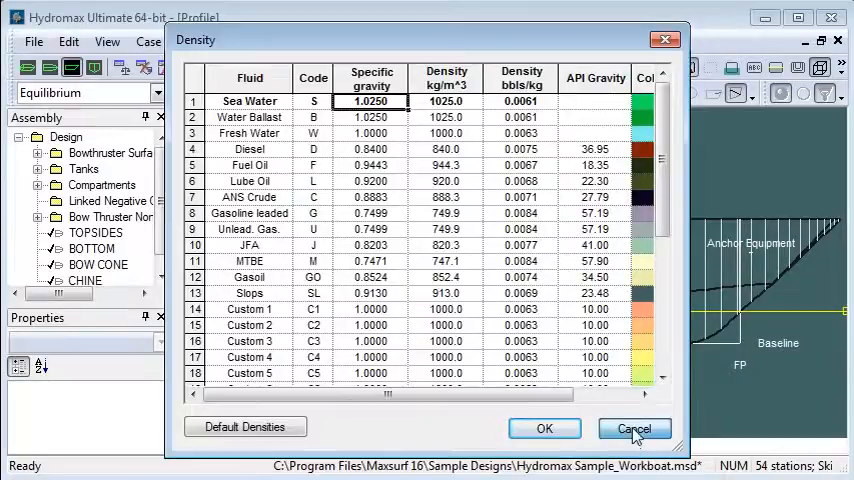
{"action": "left_click", "coordinate": [634, 428]}
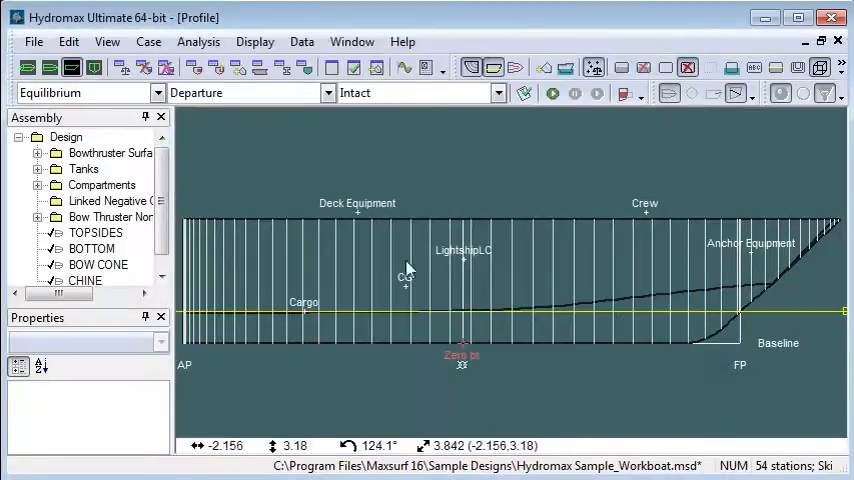
Step: Run the equilibrium analysis for Departure, producing trim, waterplane and GM results
{"action": "left_click", "coordinate": [328, 92]}
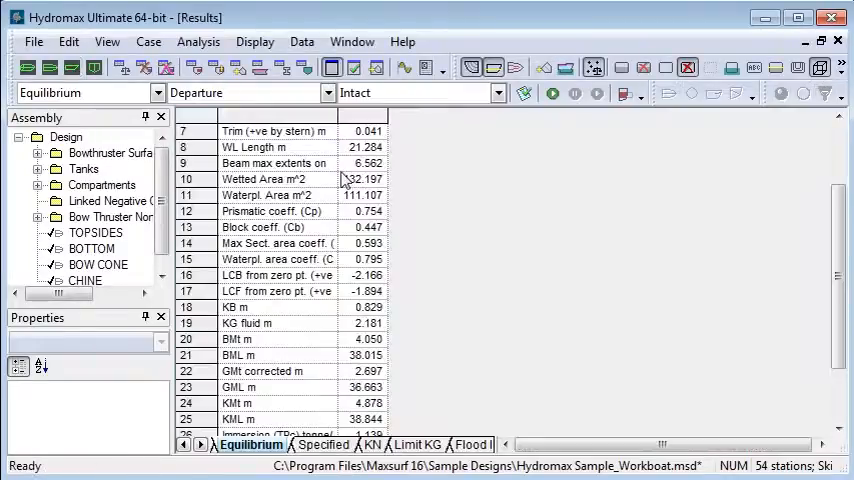
{"action": "mouse_move", "coordinate": [400, 213]}
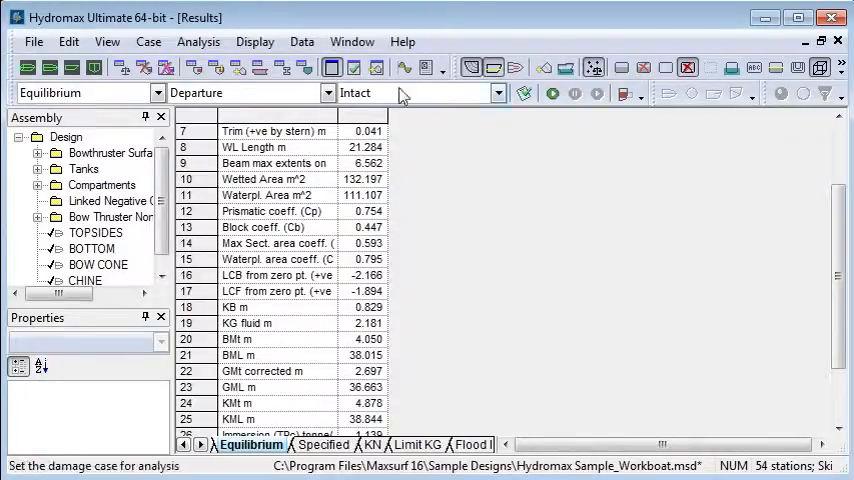
Step: Show the Graph window with Curve of Areas selected as the graph type
{"action": "left_click", "coordinate": [403, 67]}
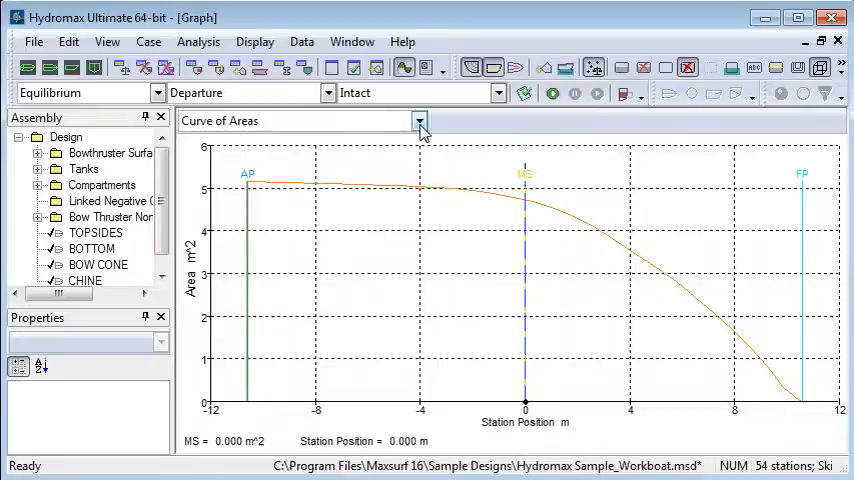
{"action": "left_click", "coordinate": [418, 120]}
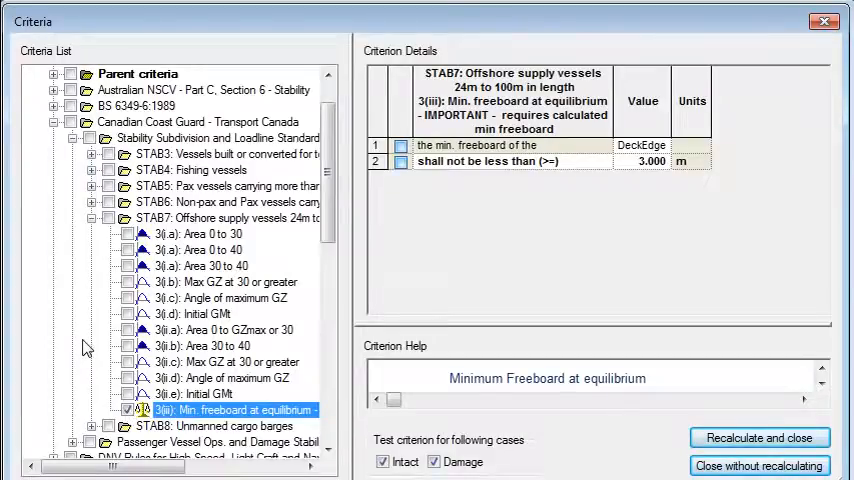
{"action": "mouse_move", "coordinate": [562, 239]}
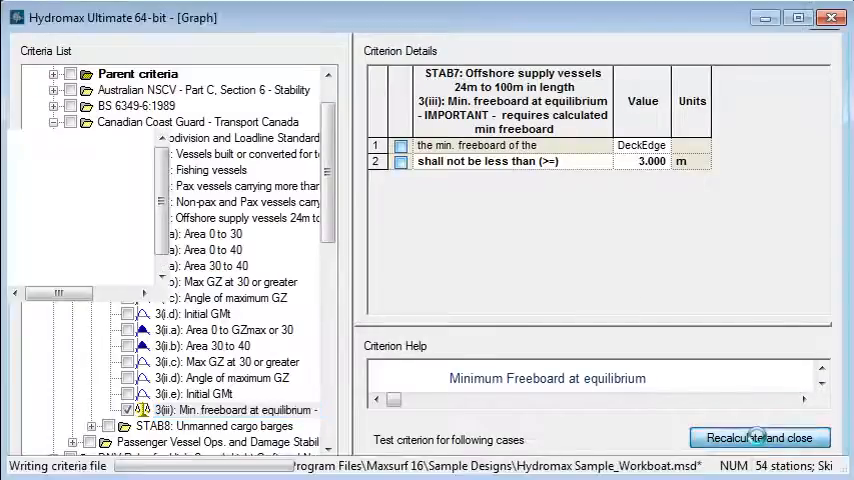
Step: Apply the STAB7 3(iii) minimum freeboard criterion (3.000 m) and recalculate
{"action": "left_click", "coordinate": [759, 437]}
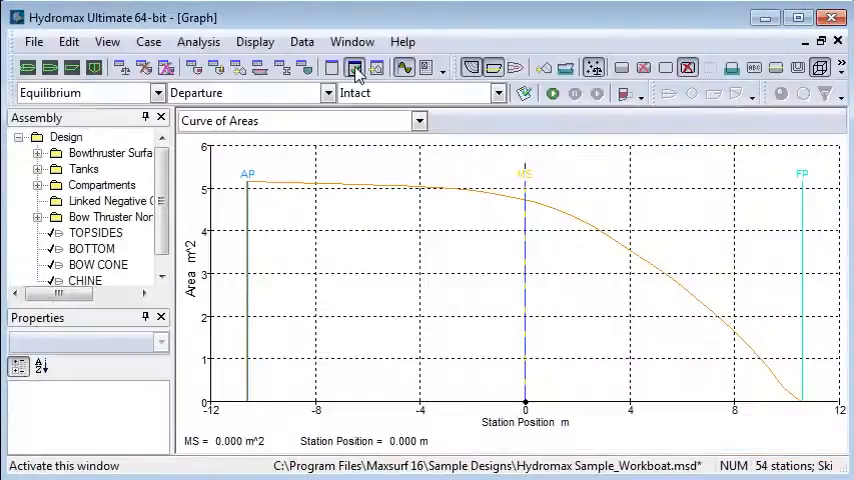
Step: Check the Criteria tab's freeboard Pass at 3.430 m, then return to the workboat profile
{"action": "left_click", "coordinate": [355, 67]}
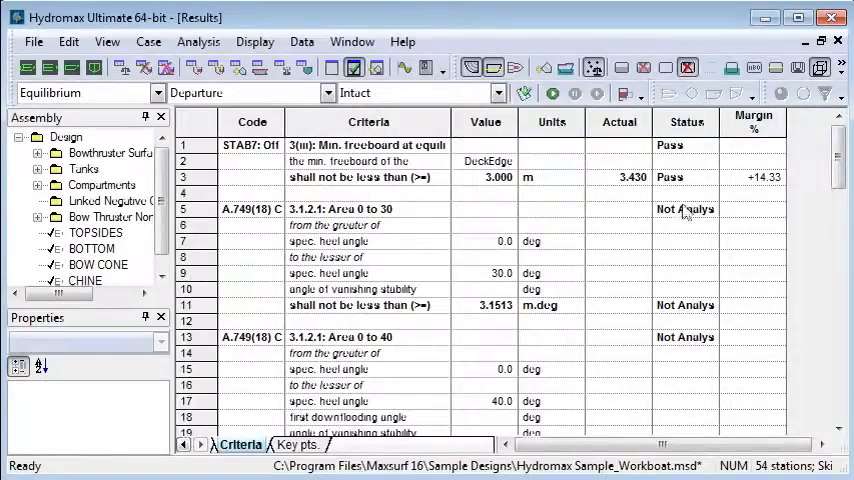
{"action": "left_click", "coordinate": [685, 177]}
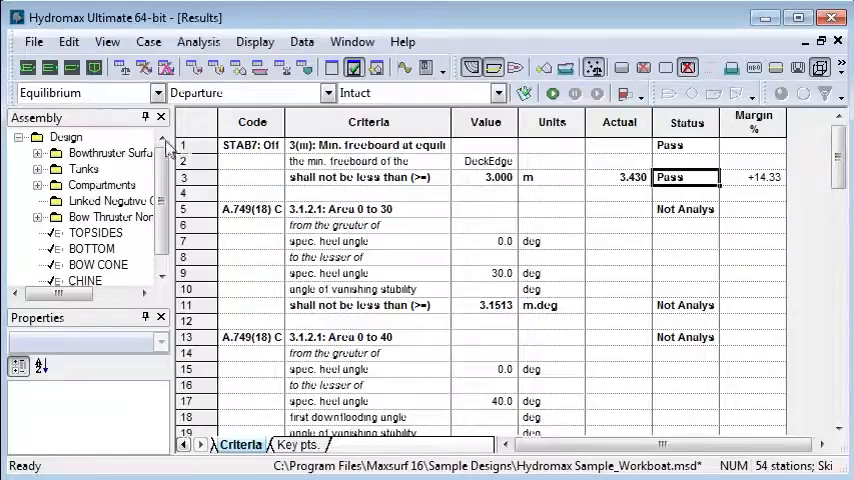
{"action": "left_click", "coordinate": [329, 92]}
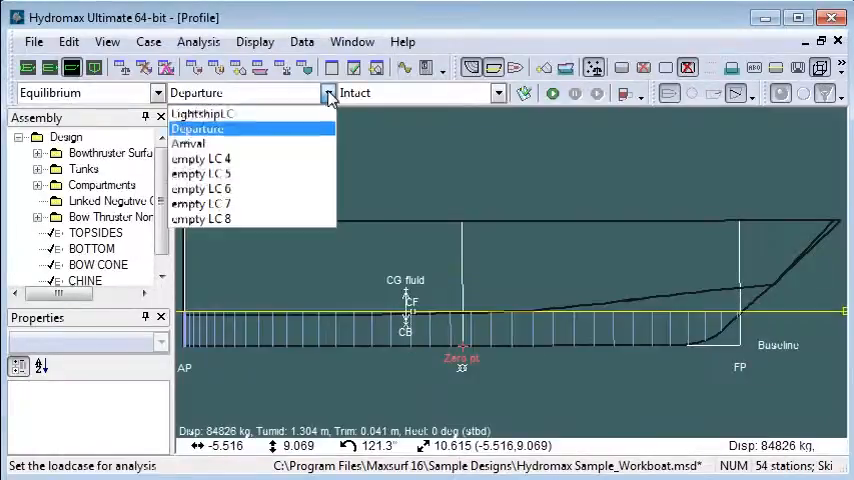
Step: Select the Arrival loadcase and rerun equilibrium, reaching 58481 kg displacement and 1.066 m draft
{"action": "left_click", "coordinate": [188, 143]}
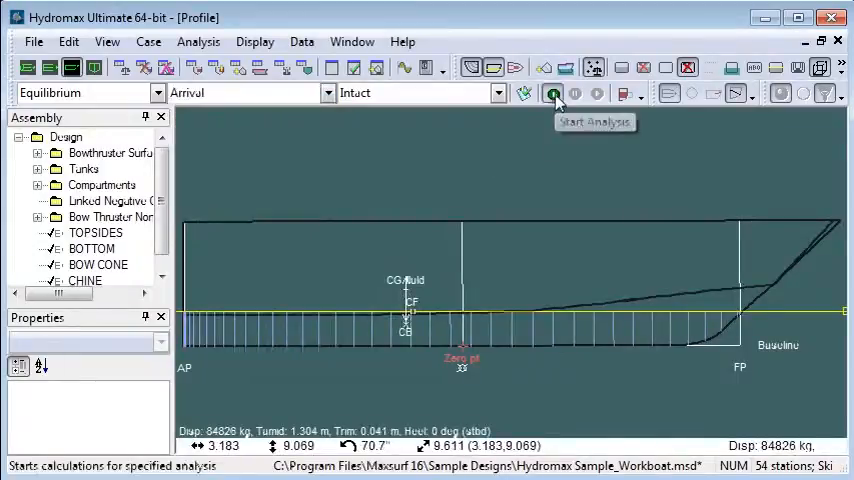
{"action": "left_click", "coordinate": [553, 93]}
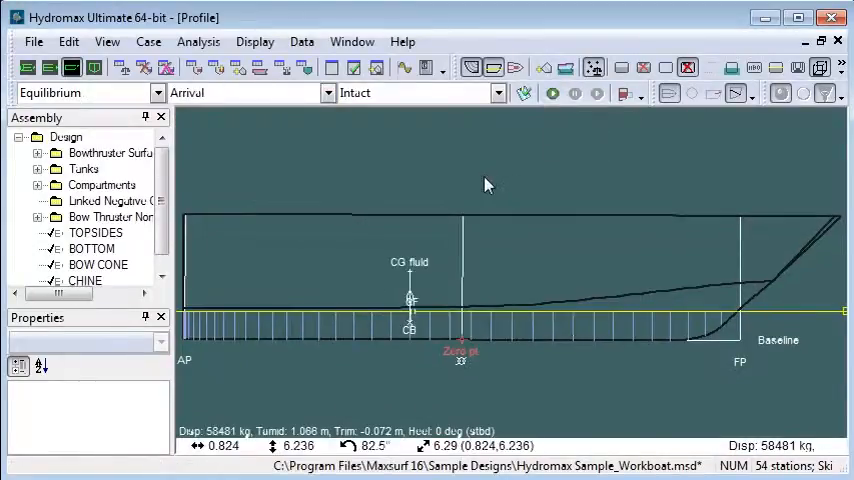